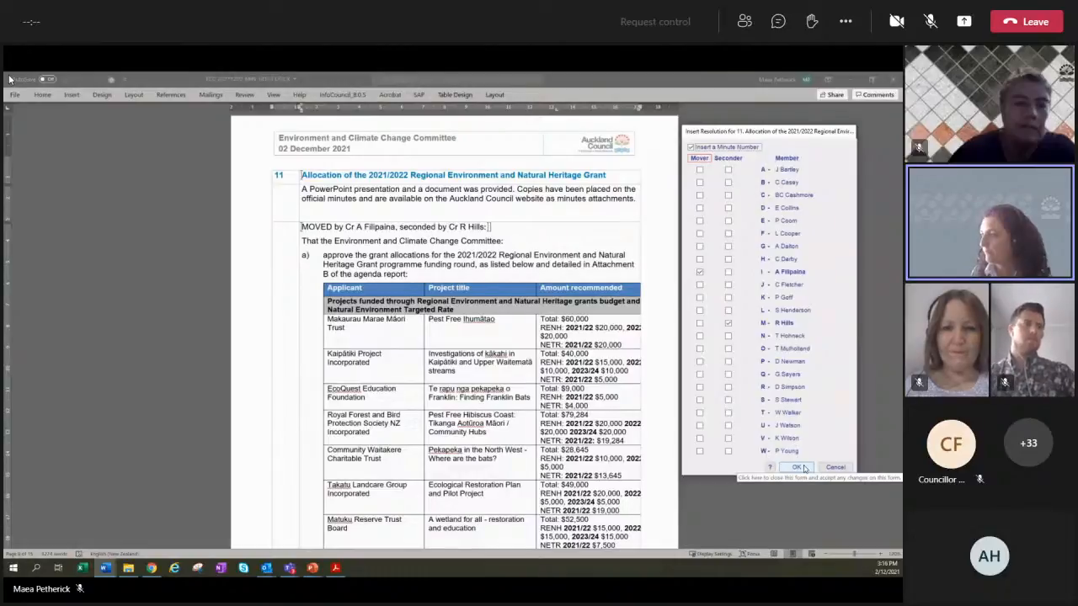
Step: Confirm item 11's mover and seconder, inserting resolution ECC/2021/49, and review the grants table to CARRIED
click(794, 468)
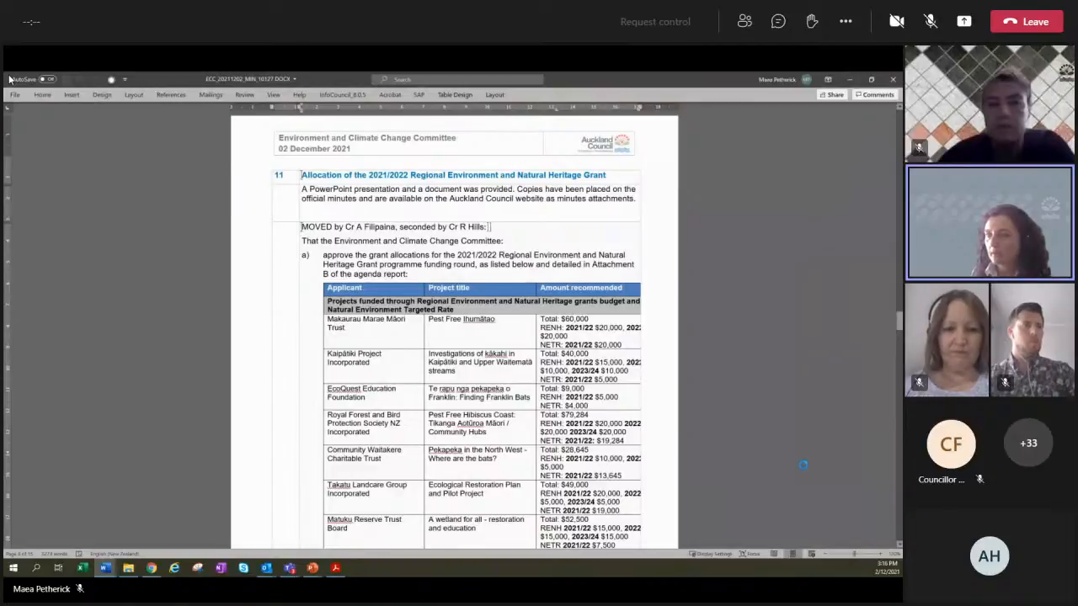
scroll(down, 3)
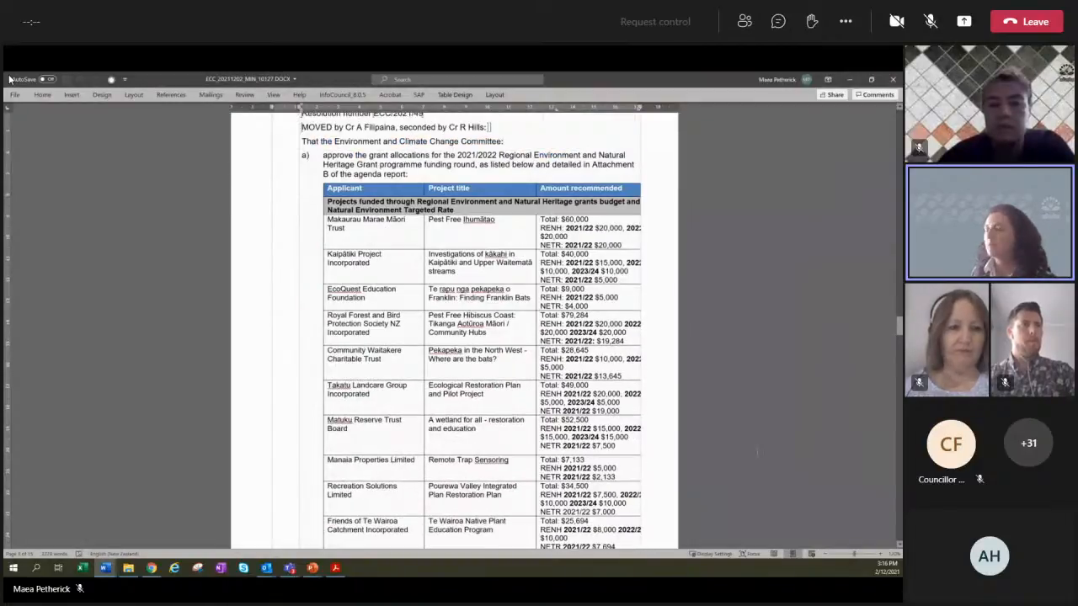
scroll(down, 3)
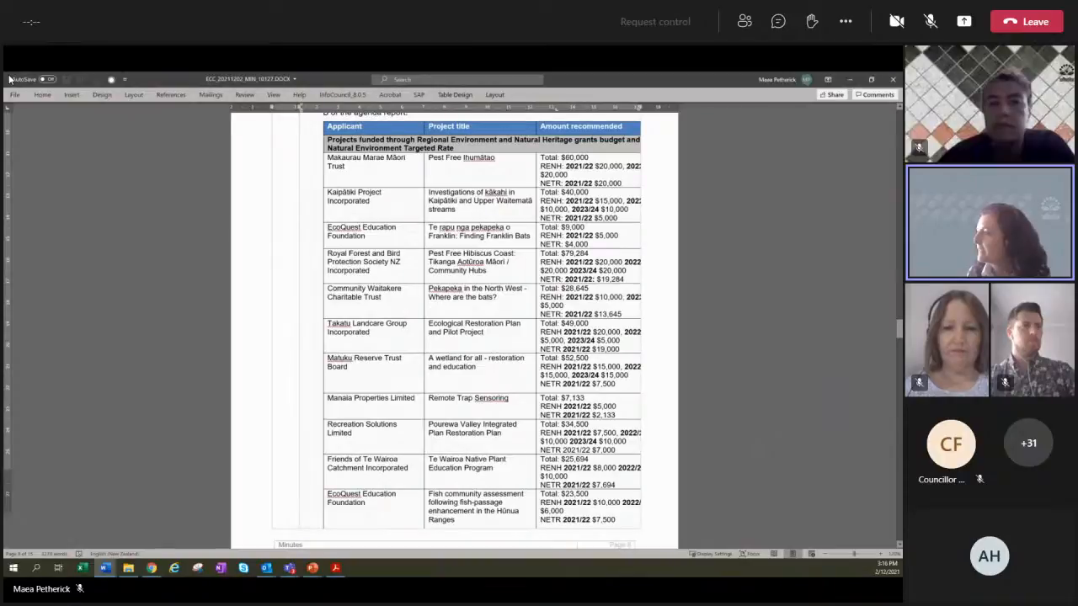
scroll(down, 3)
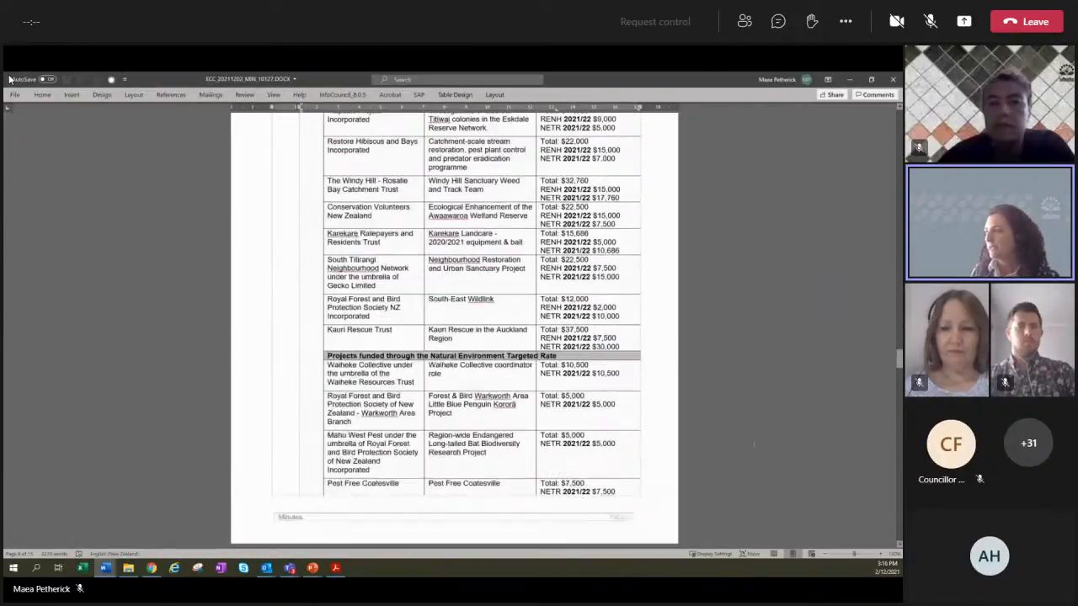
scroll(down, 3)
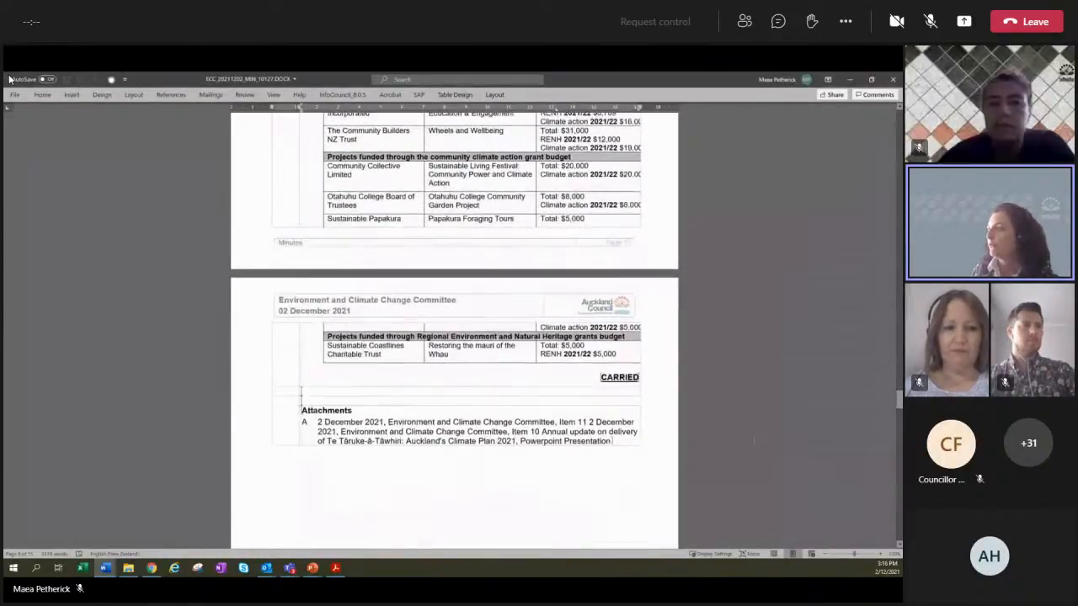
scroll(down, 3)
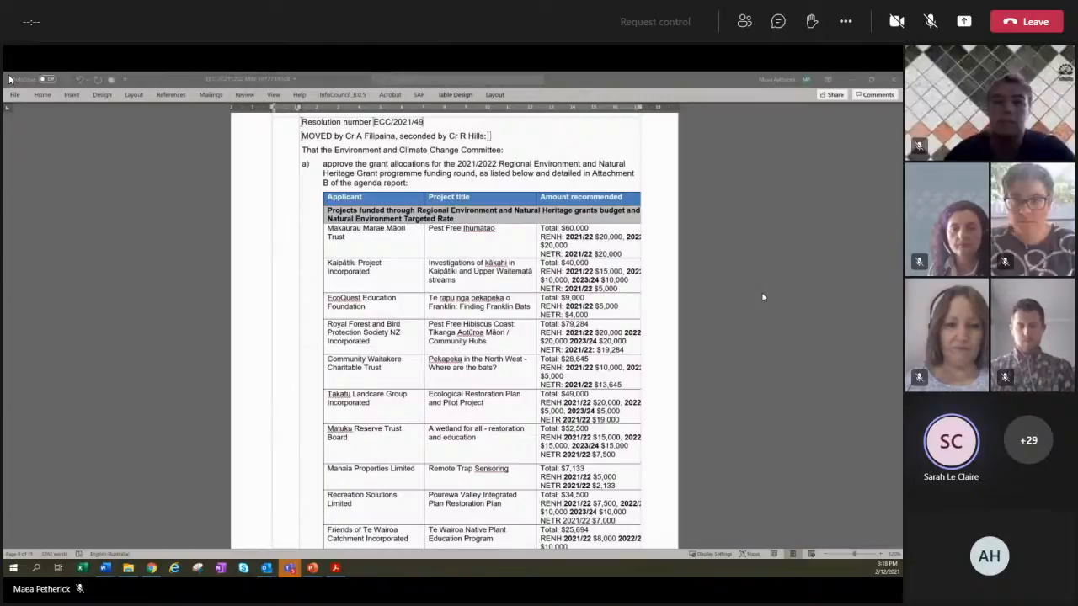
mouse_move(746, 297)
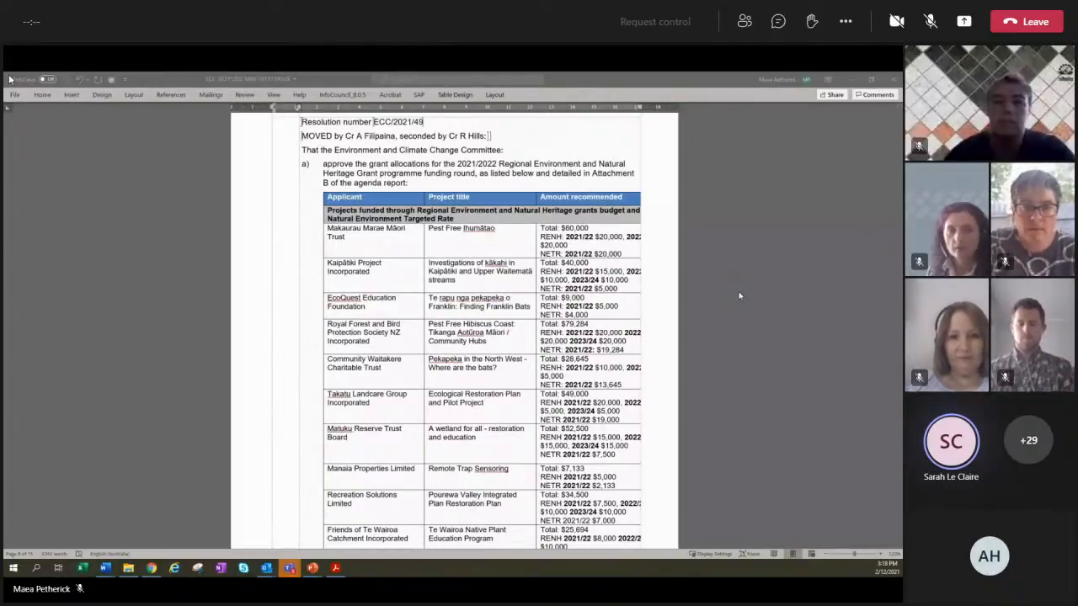
scroll(down, 3)
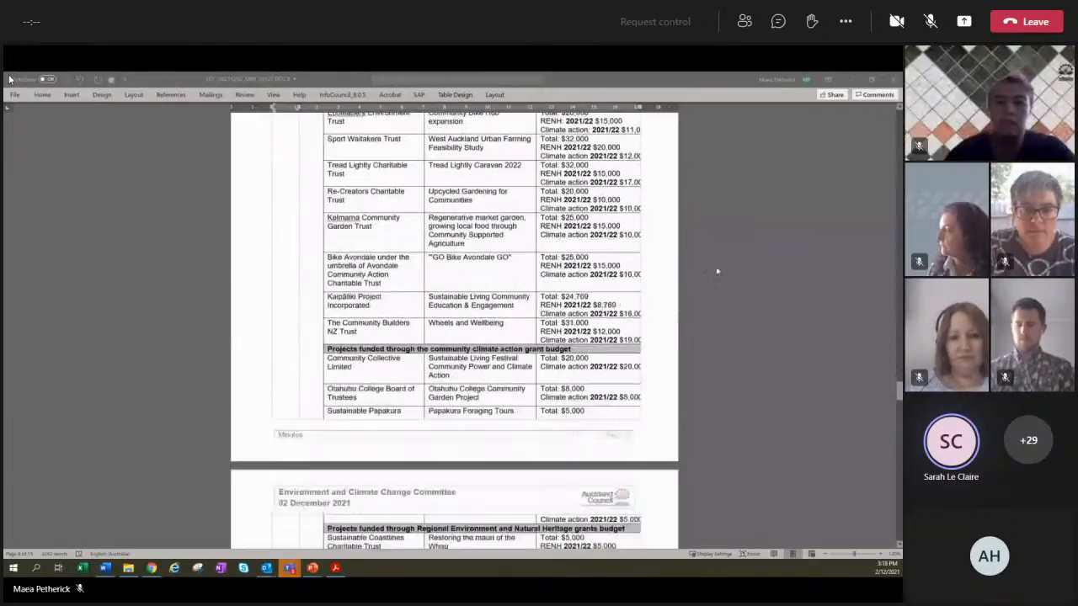
scroll(down, 3)
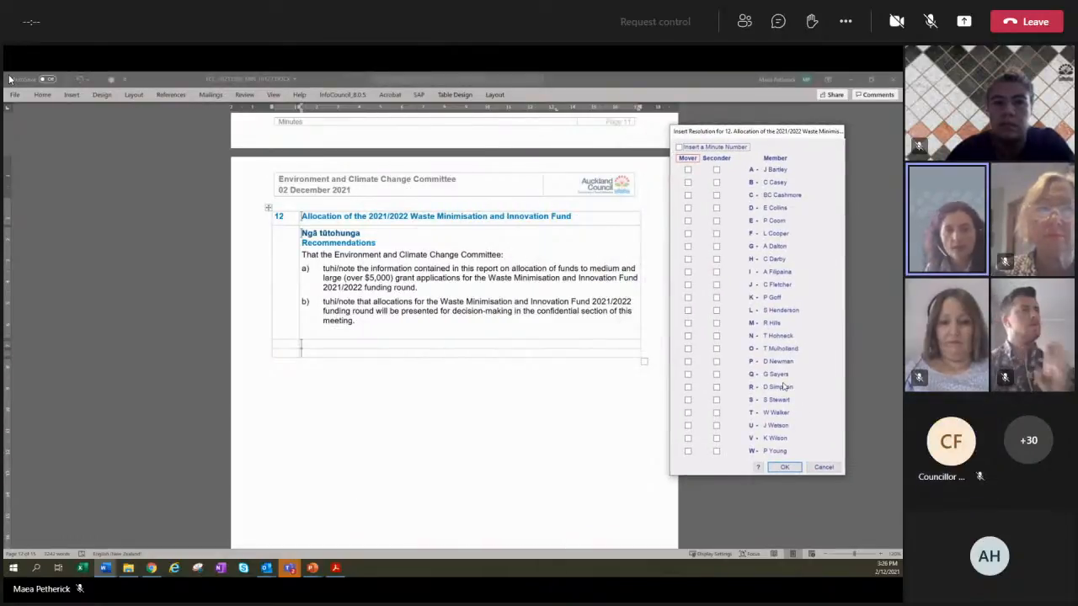
Step: Insert resolution ECC/2021/50 for item 12, moved Cr D Simpson, seconded Cr A Filipaina, CARRIED
click(687, 386)
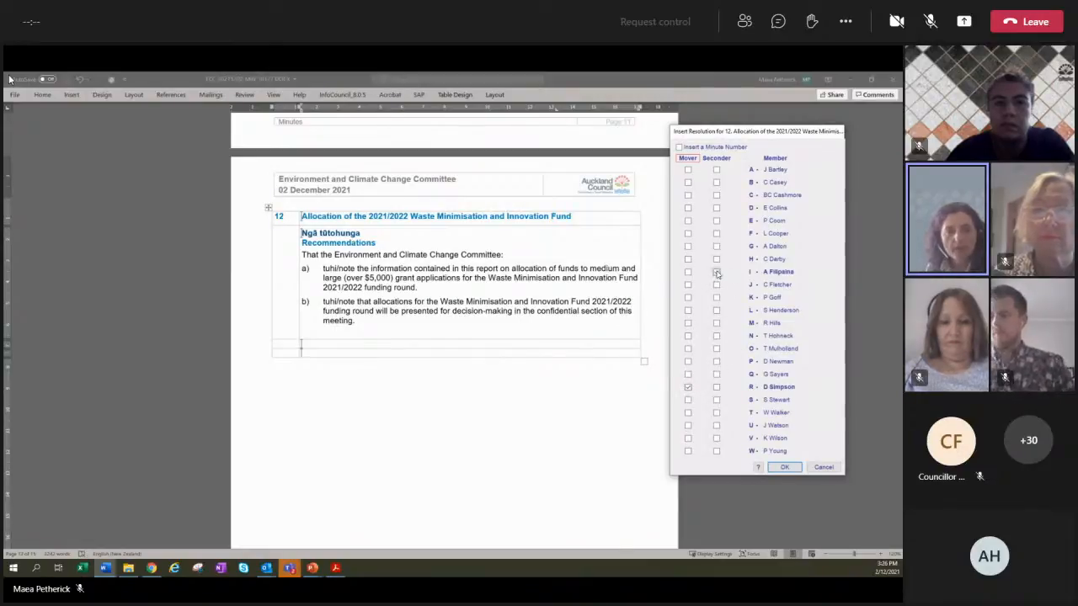
click(687, 271)
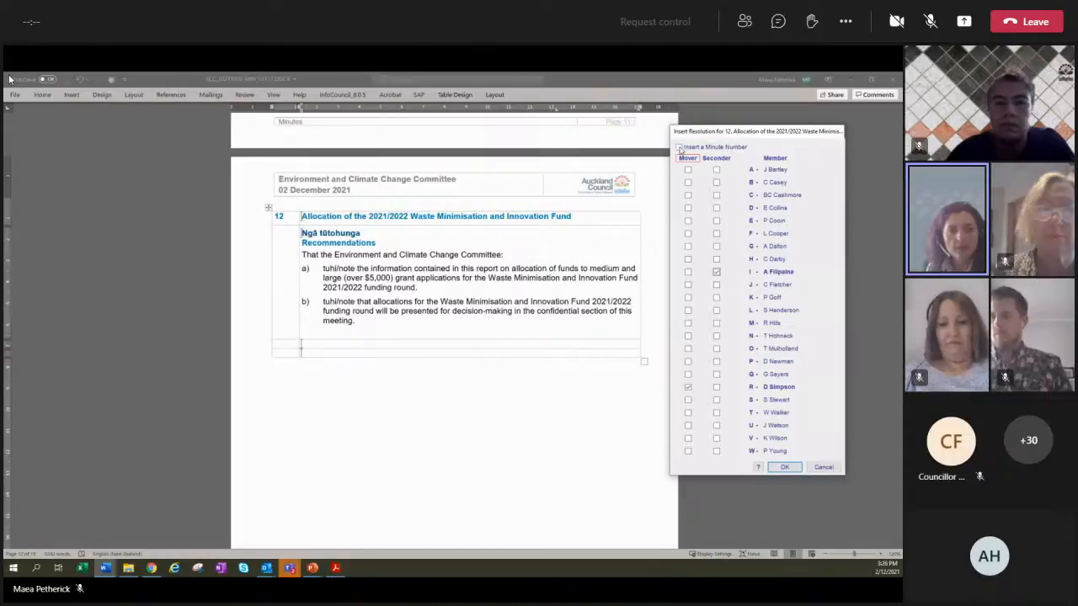
click(681, 146)
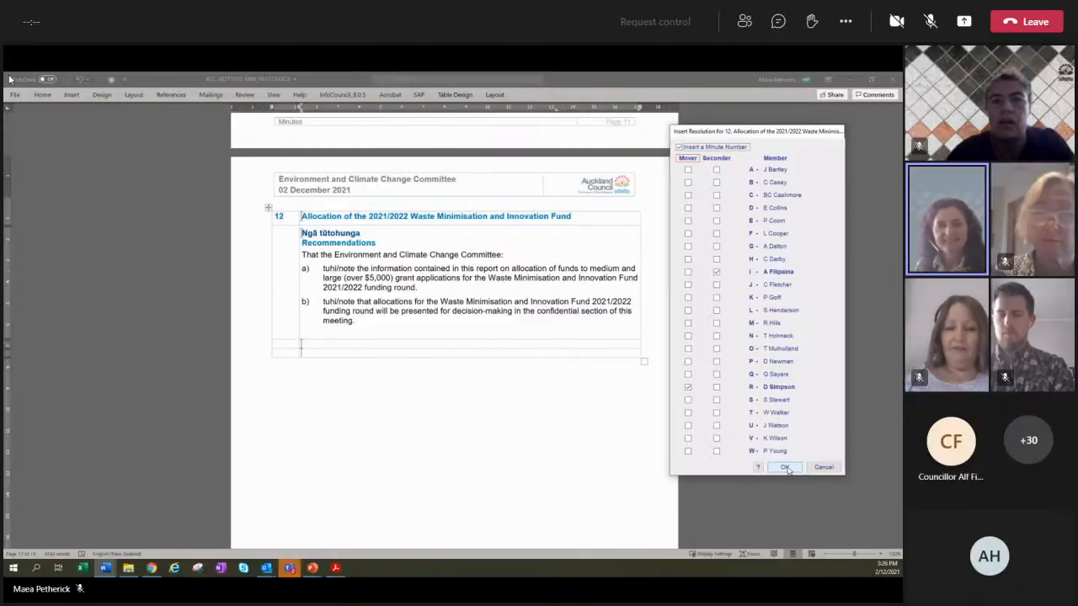
click(783, 468)
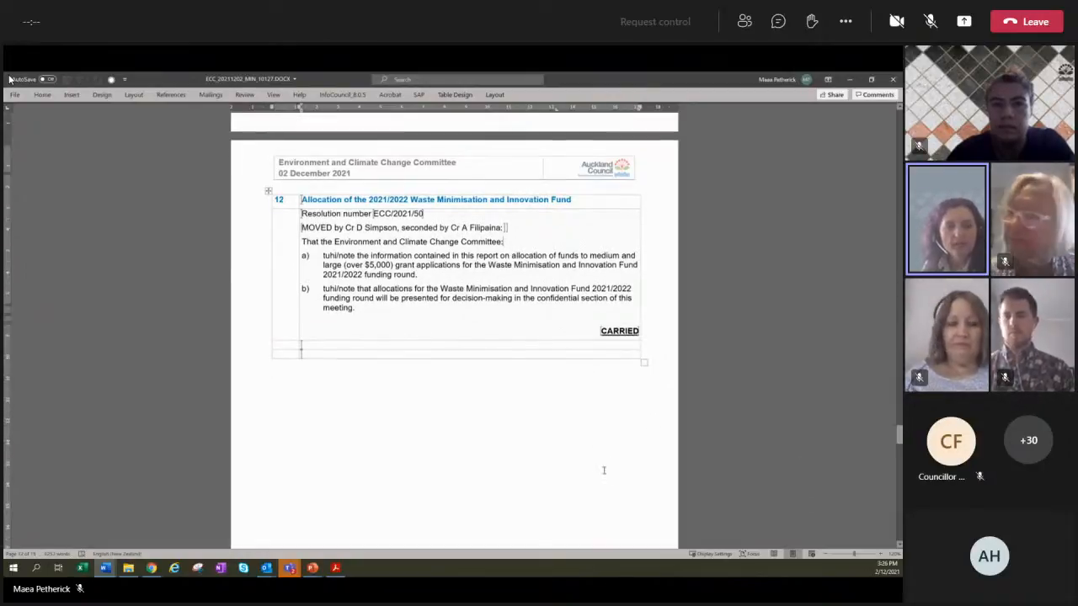
Step: Insert the carried resolution with mover and seconder for item 13's information memoranda summary
scroll(down, 3)
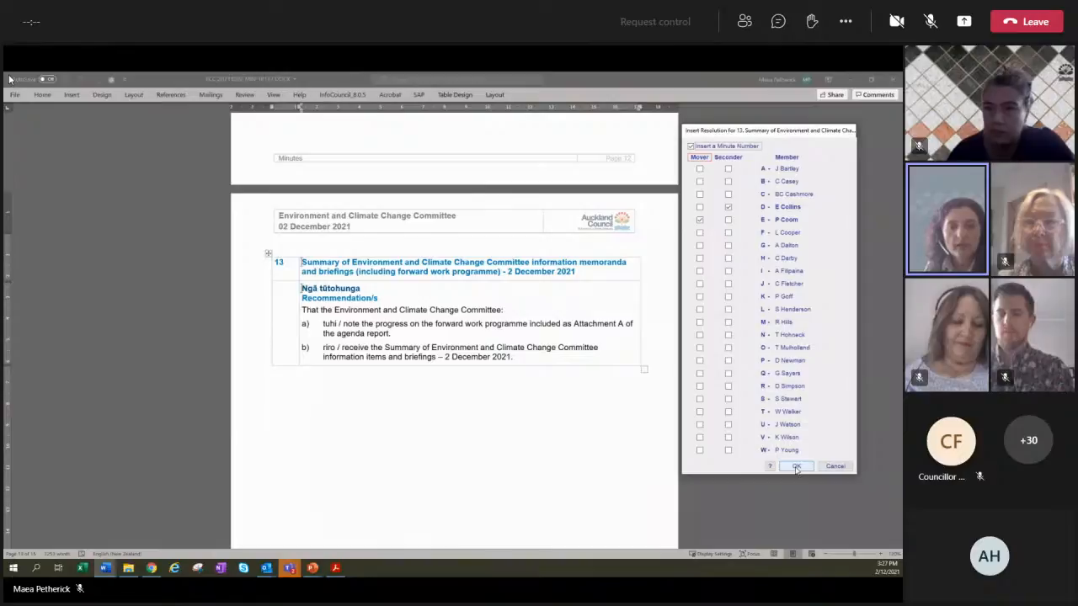
click(794, 465)
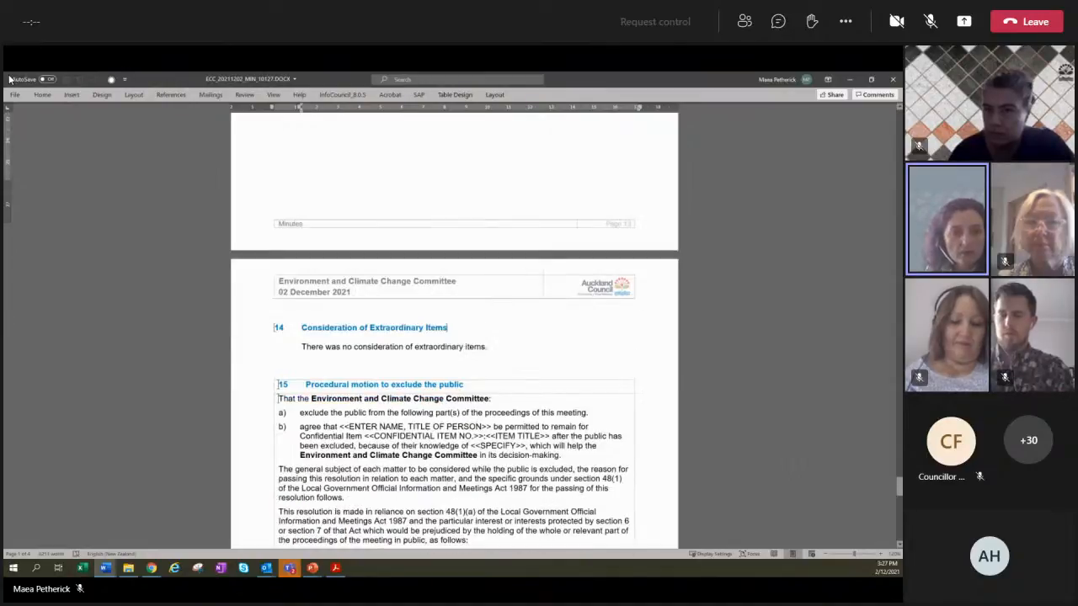
Step: Scroll down to item 15's procedural motion to exclude the public
scroll(down, 3)
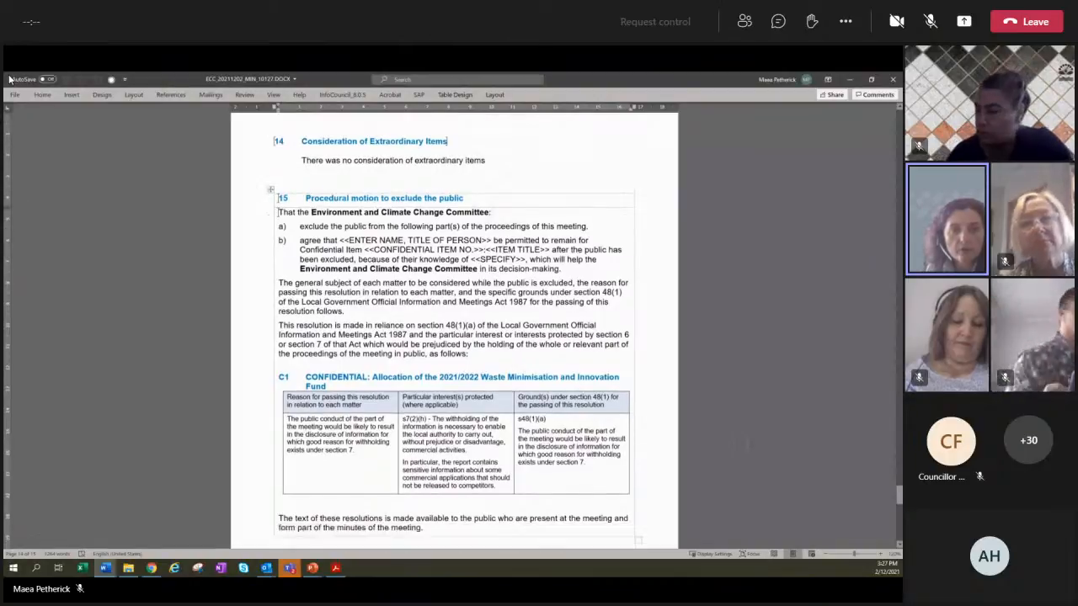
scroll(down, 3)
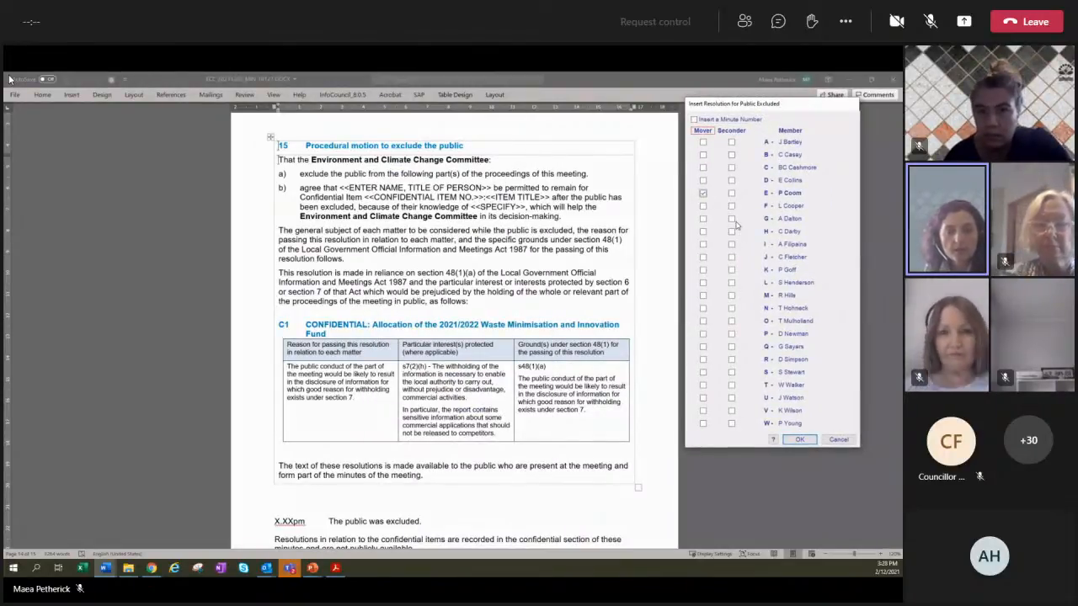
Step: Insert public-exclusion resolution ECC/2021/52, moved Cr P Coom, seconded Cr A Dalton, CARRIED
click(731, 219)
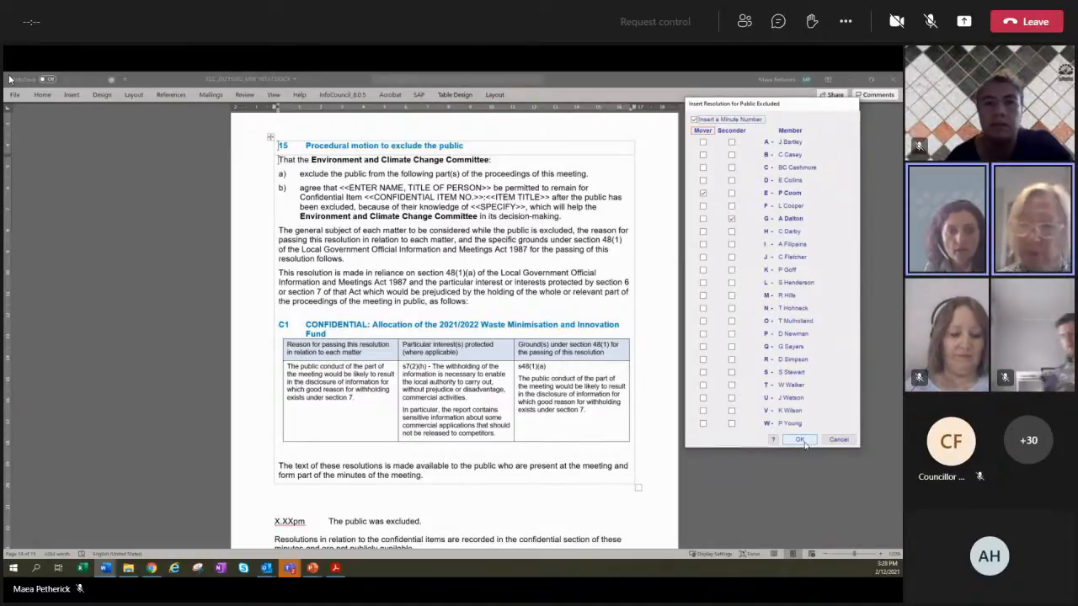
click(799, 439)
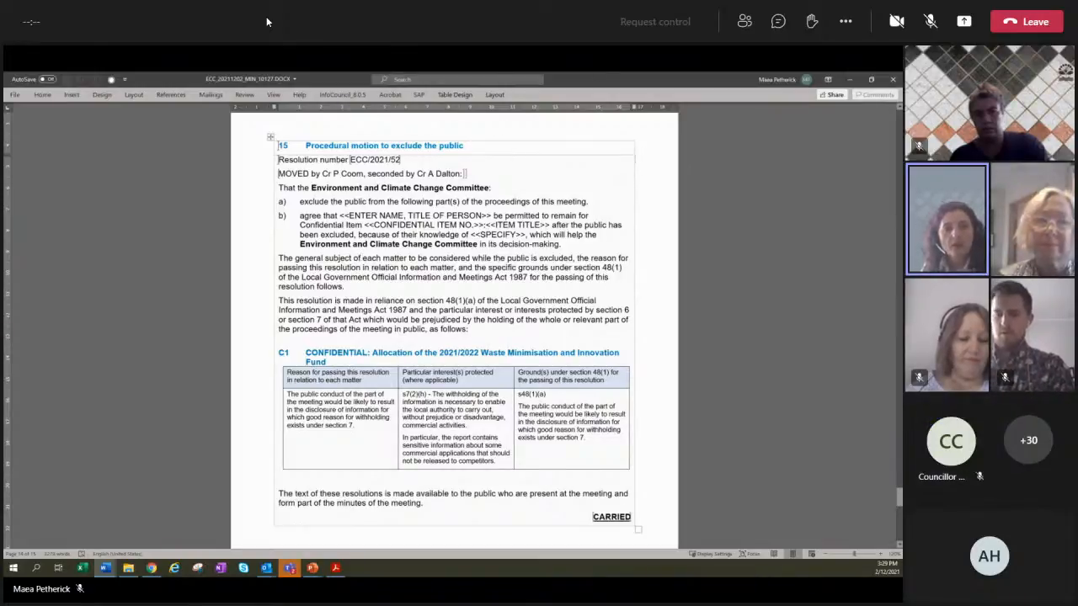
Step: Replace the X.XXpm placeholder with 3.29pm as the time the public was excluded
scroll(down, 3)
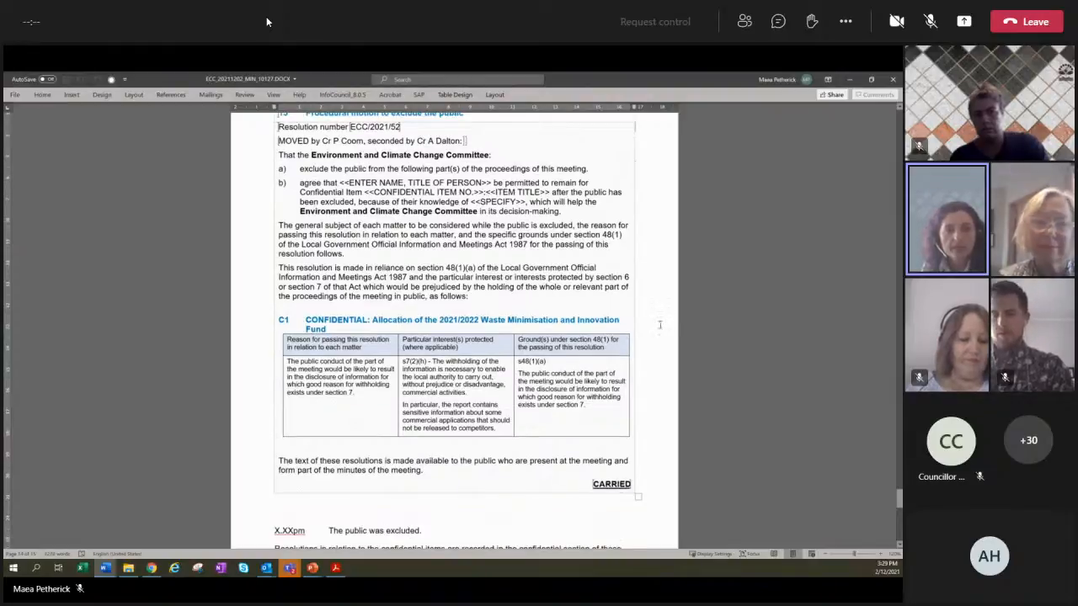
scroll(down, 3)
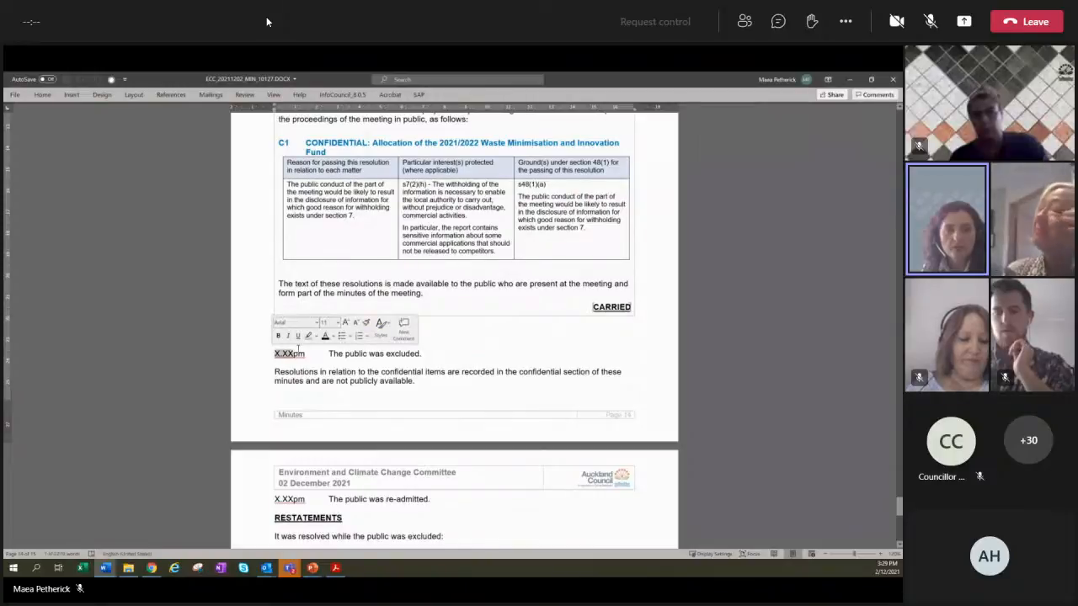
text(3.29pm)
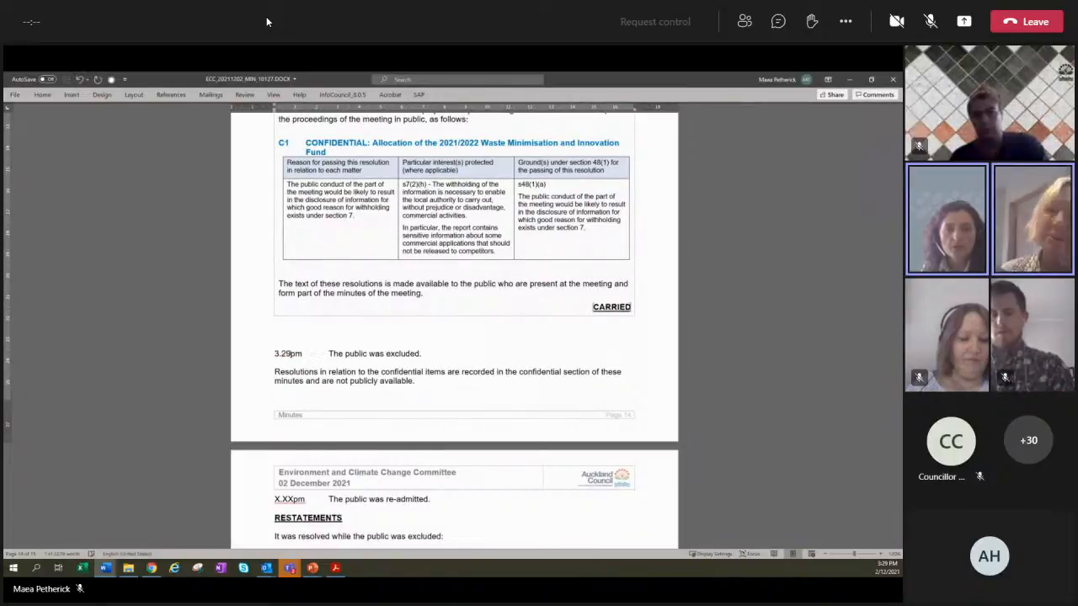